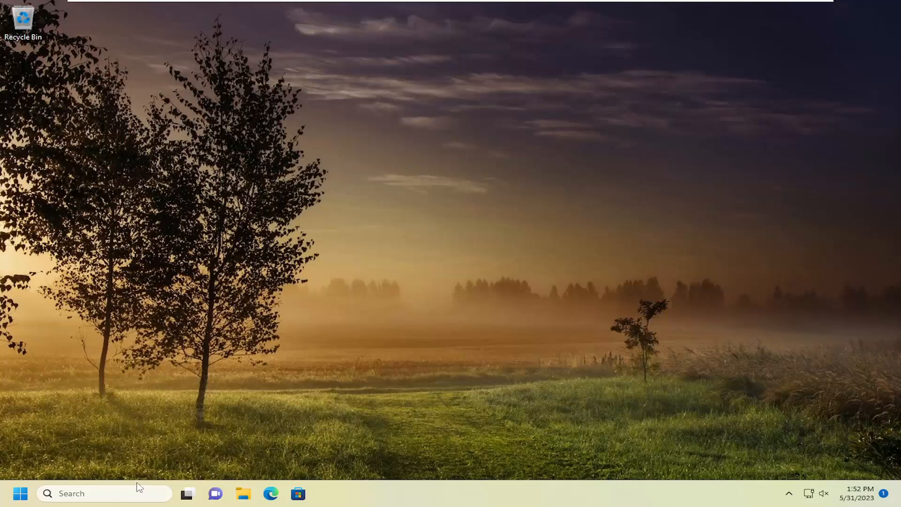
Step: Search for cmd and launch Command Prompt as administrator, approving the UAC prompt
type("cmd")
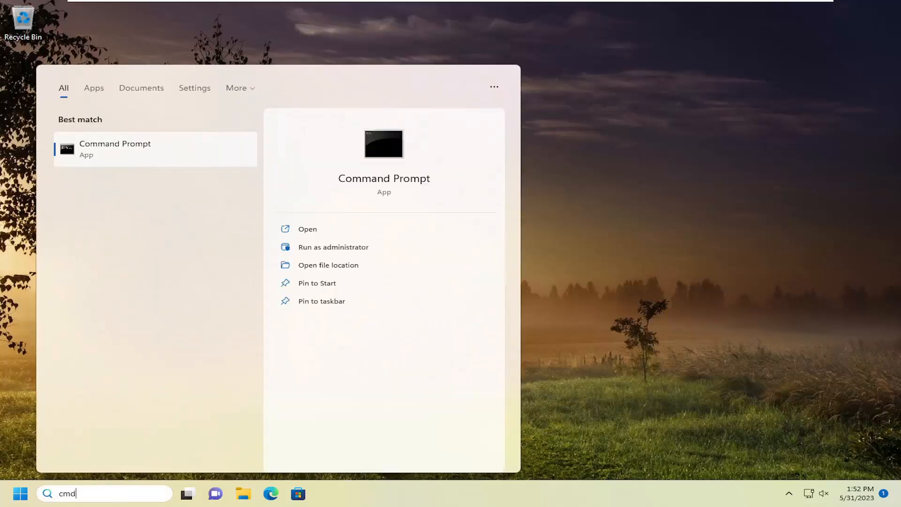
mouse_move(111, 185)
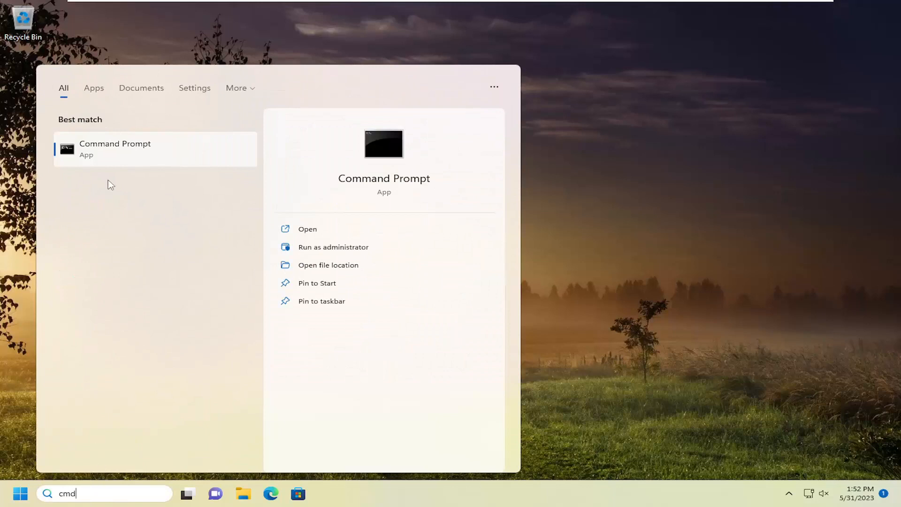
right_click(156, 148)
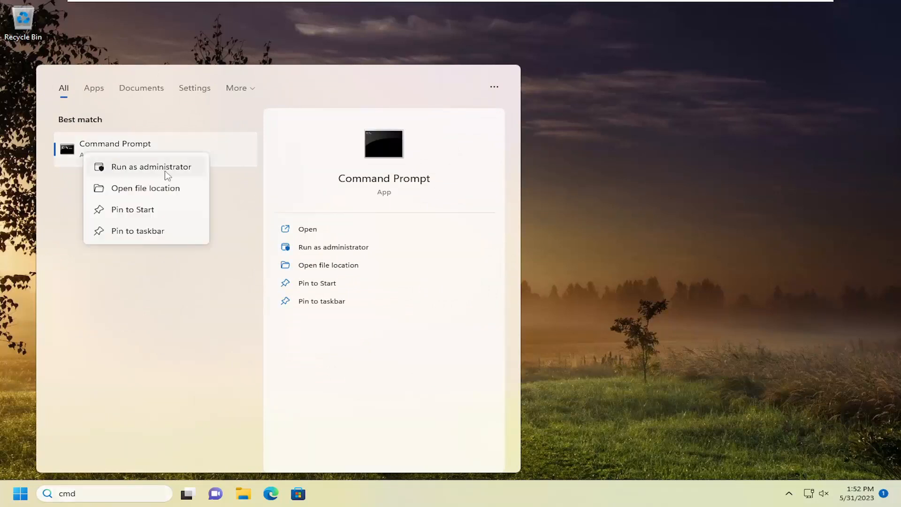
left_click(151, 167)
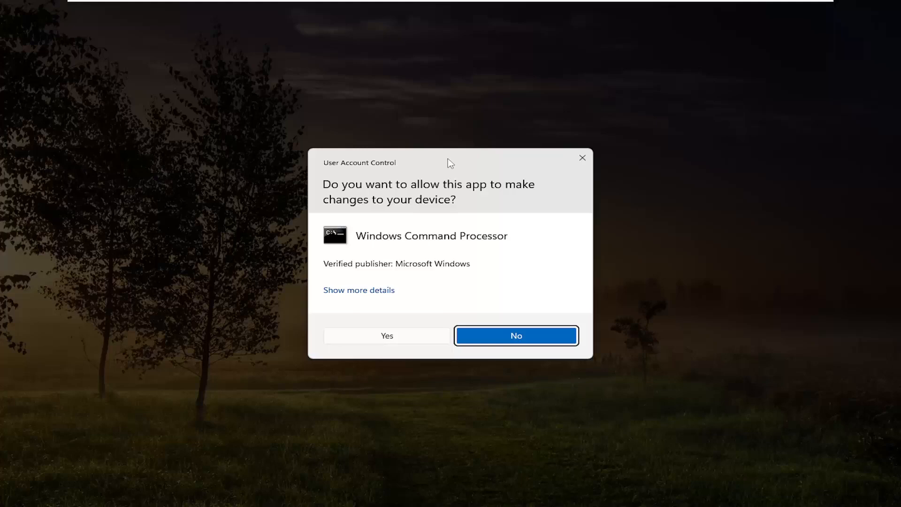
mouse_move(377, 336)
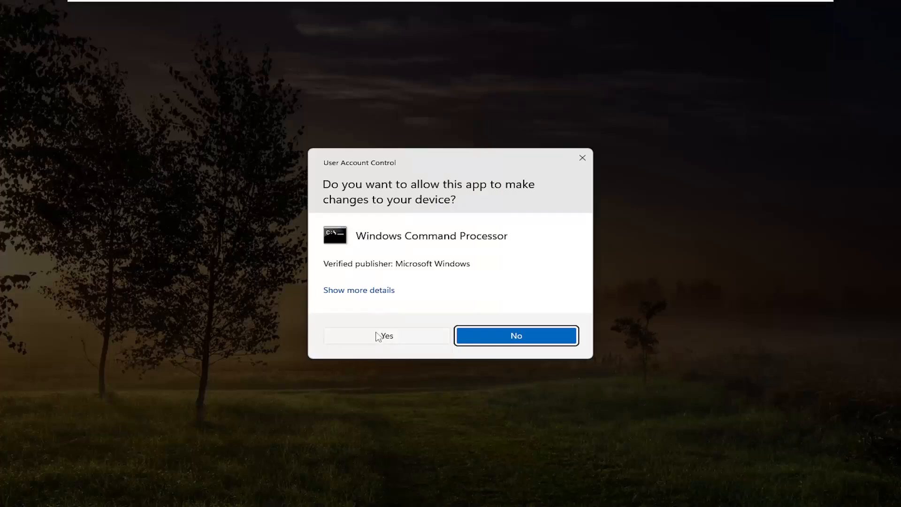
left_click(385, 335)
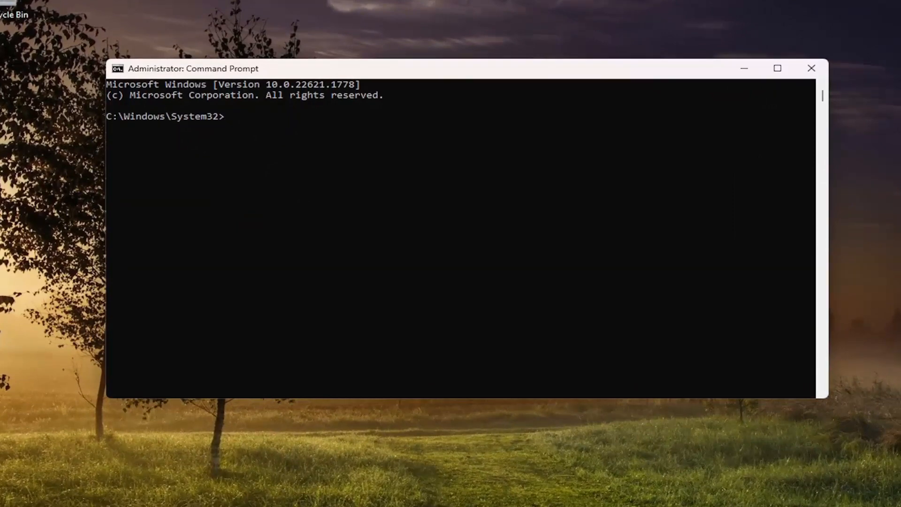
mouse_move(455, 74)
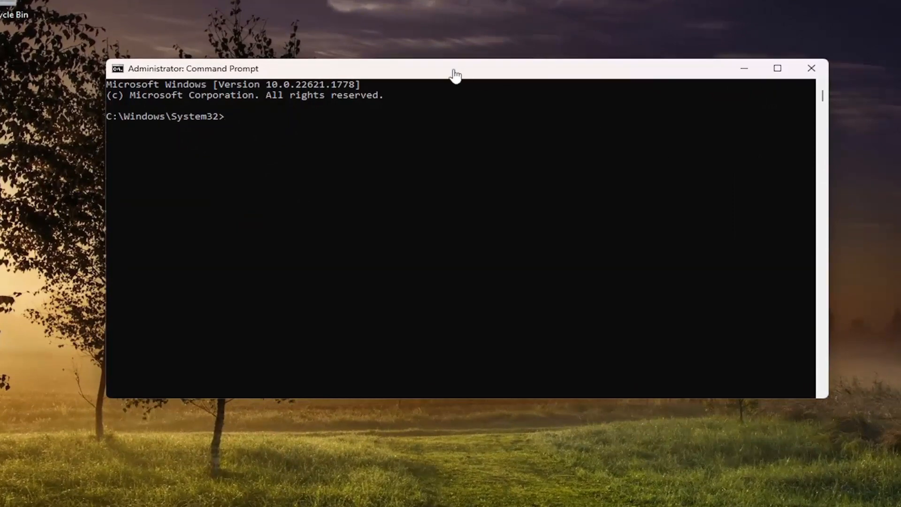
mouse_move(435, 74)
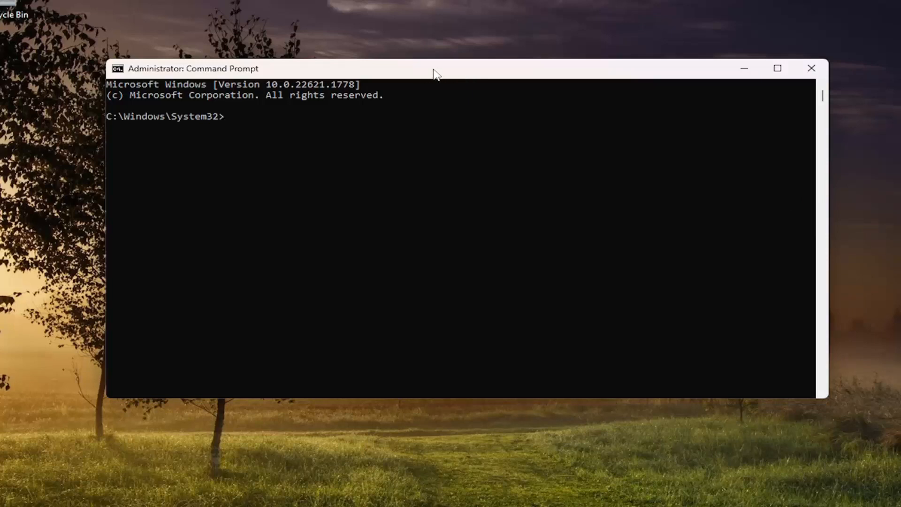
Step: Paste and run Dism /Online /Cleanup-Image /RestoreHealth at the System32 prompt
right_click(433, 68)
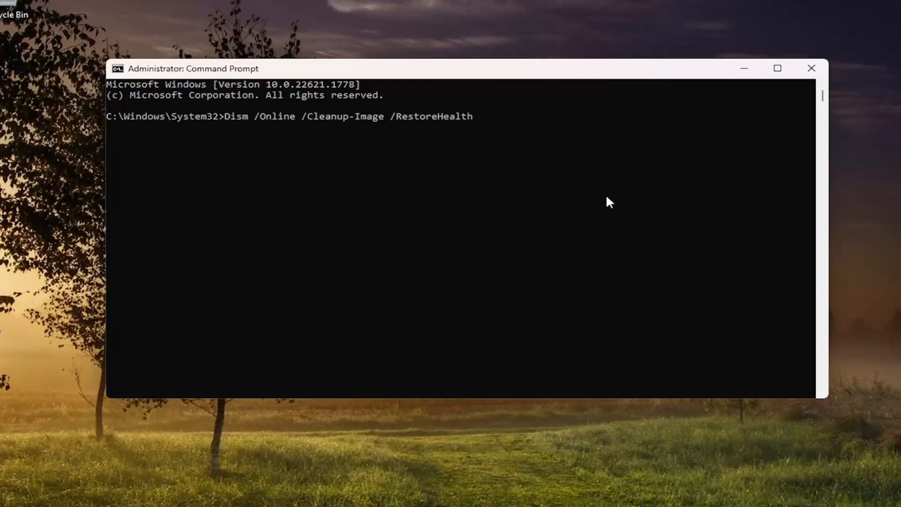
key("Return")
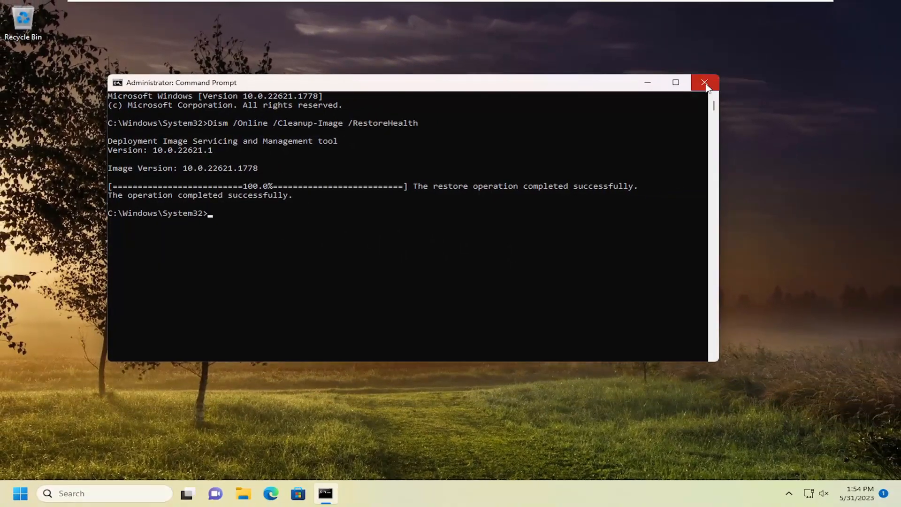
Step: Restart Windows from the Start button's Shut down or sign out menu
right_click(21, 493)
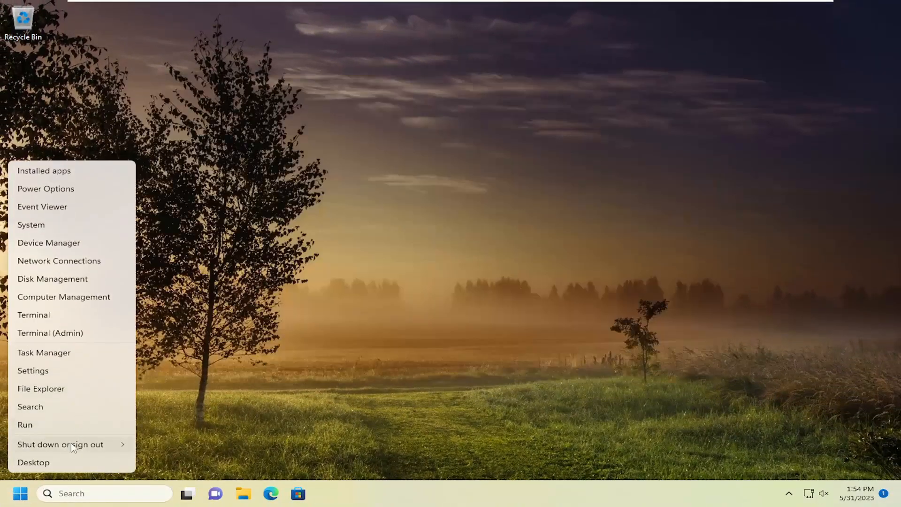
left_click(60, 445)
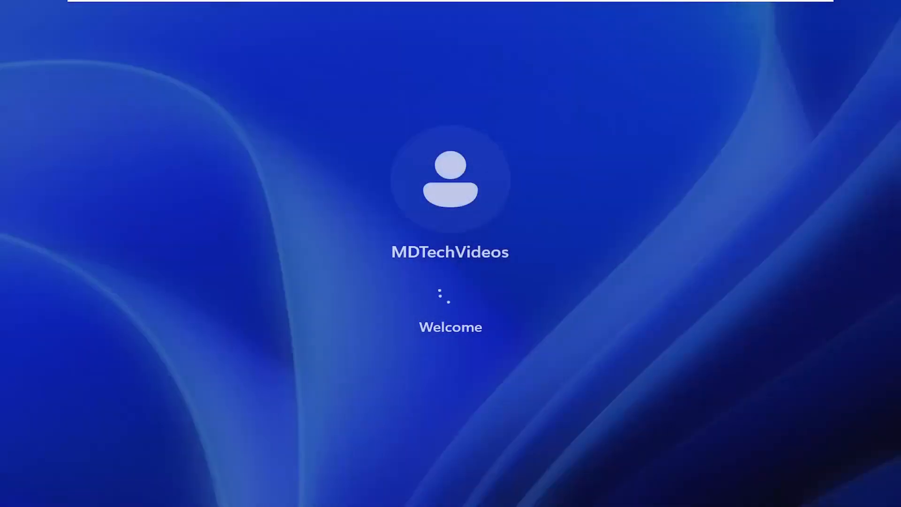